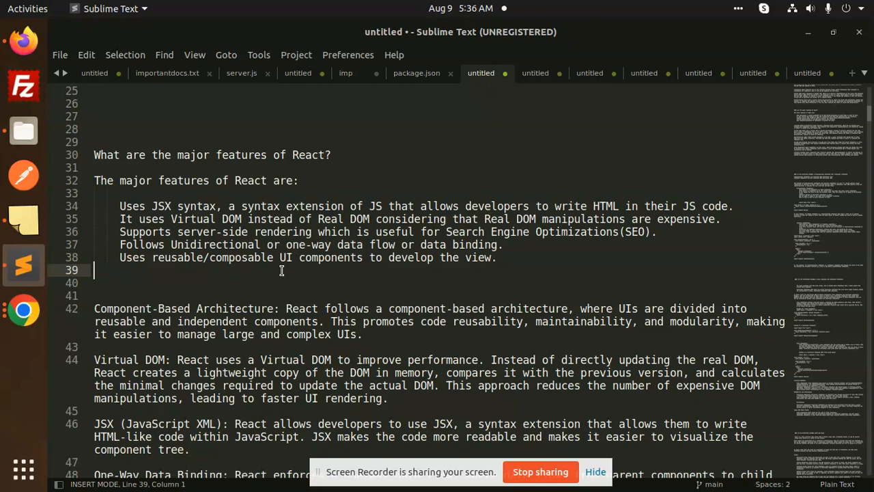
mouse_move(488, 260)
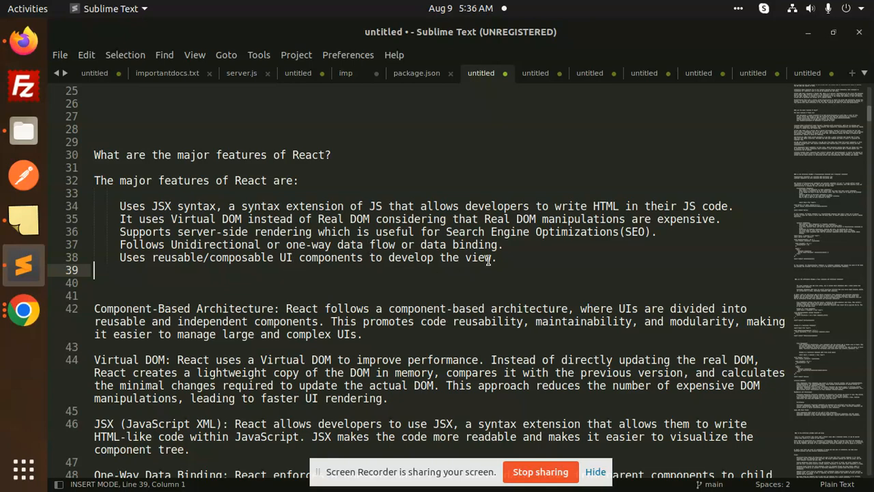
key("BackSpace")
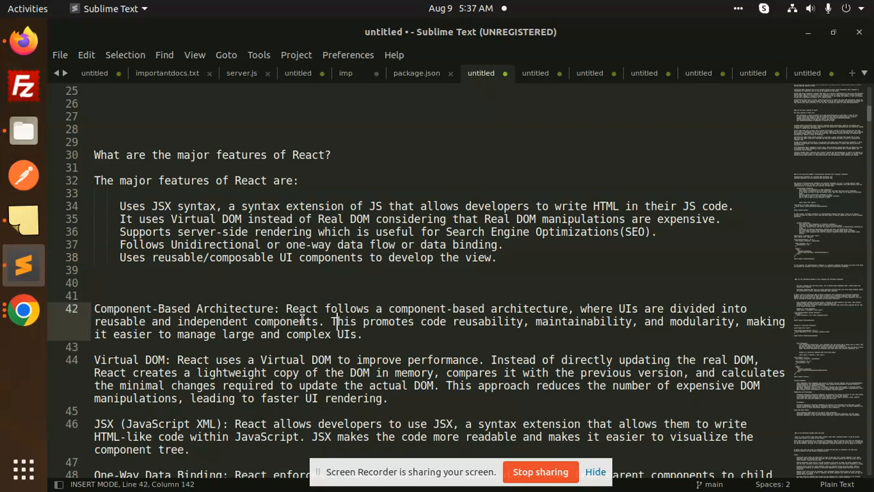
double_click(234, 193)
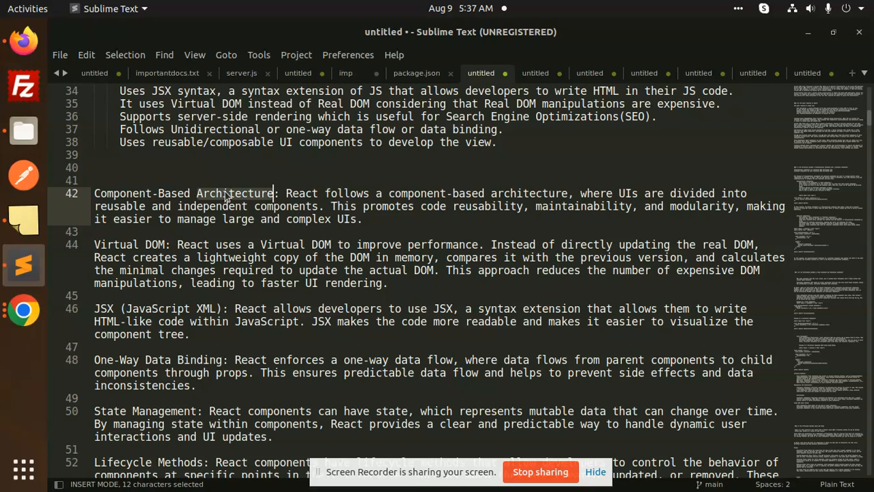
mouse_move(263, 171)
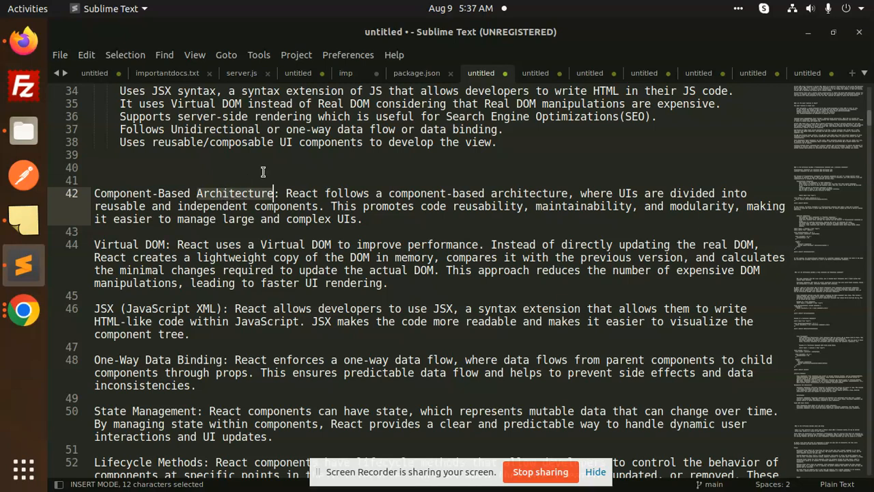
mouse_move(657, 204)
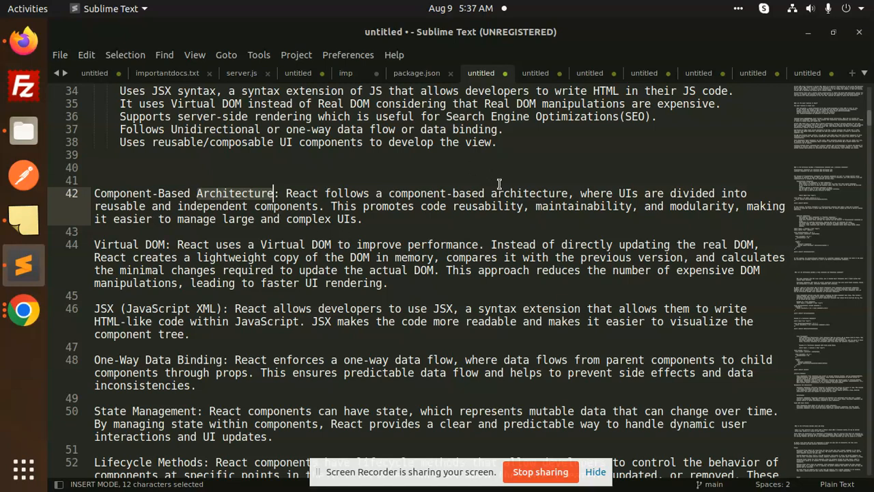
double_click(584, 206)
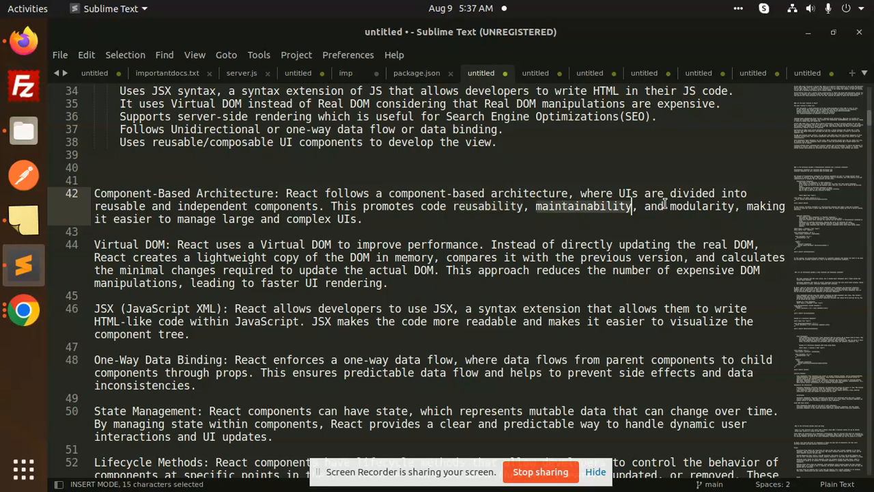
left_click(676, 206)
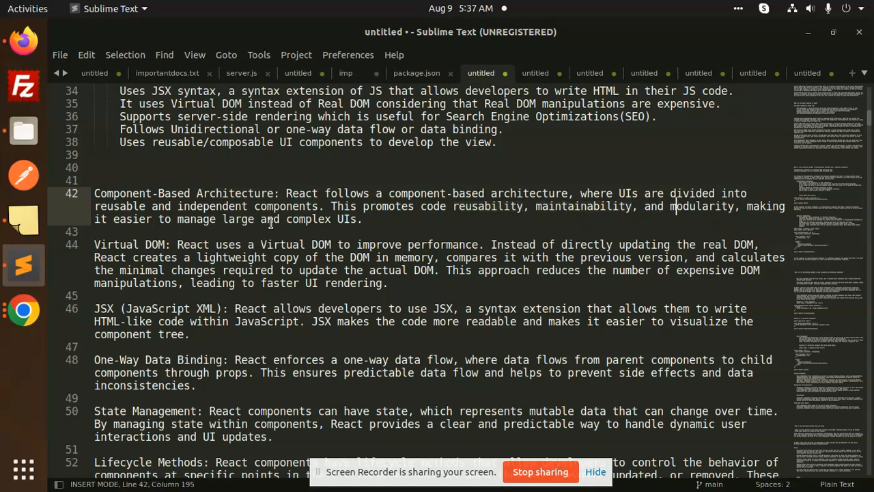
left_click(360, 220)
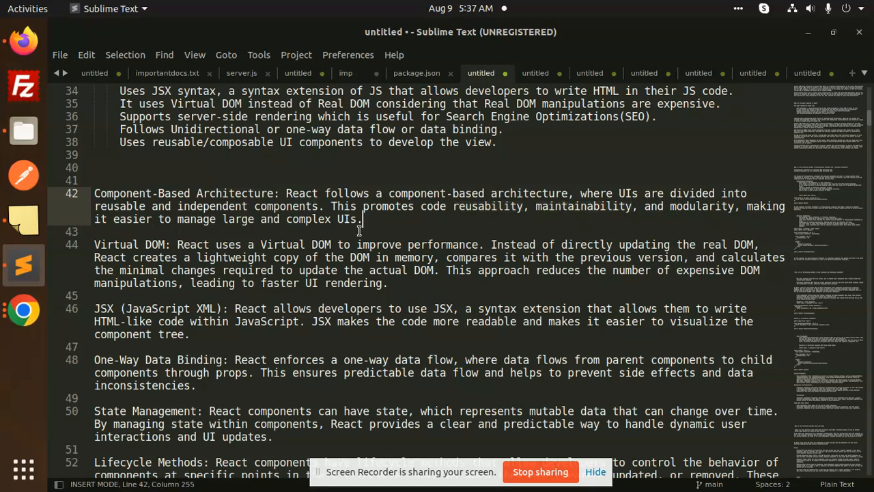
left_click(172, 257)
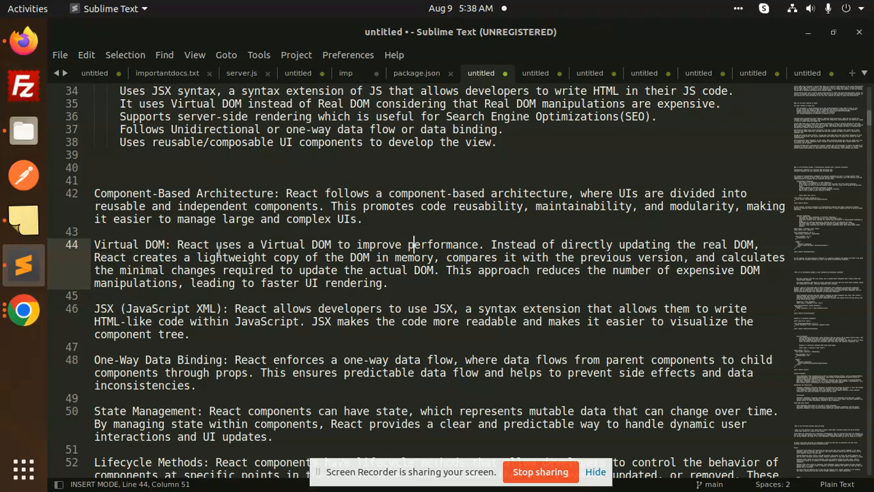
left_click(408, 257)
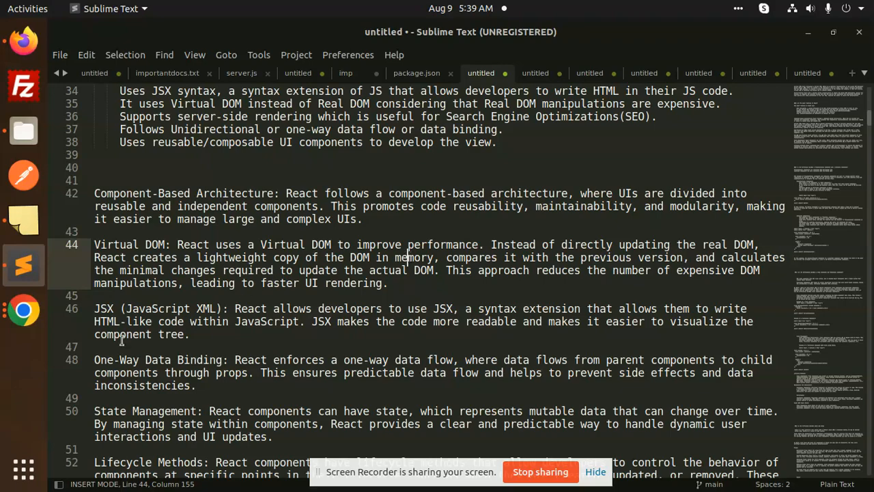
scroll("down", 3)
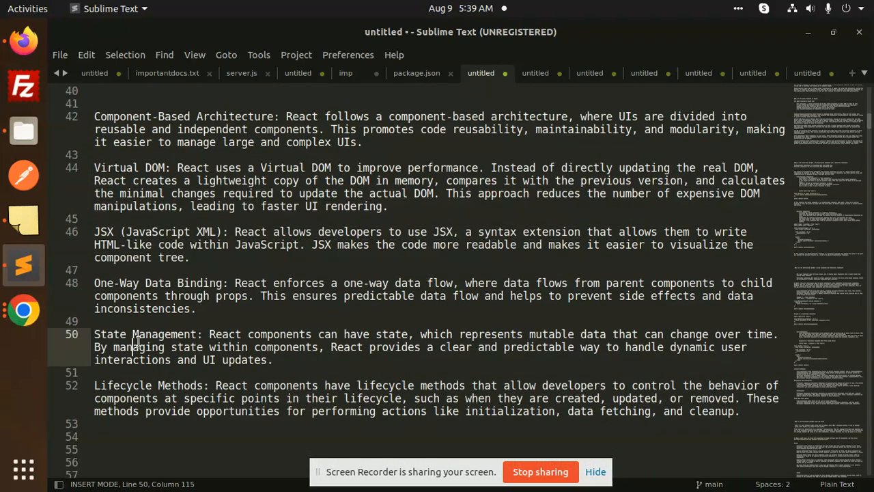
left_click(382, 347)
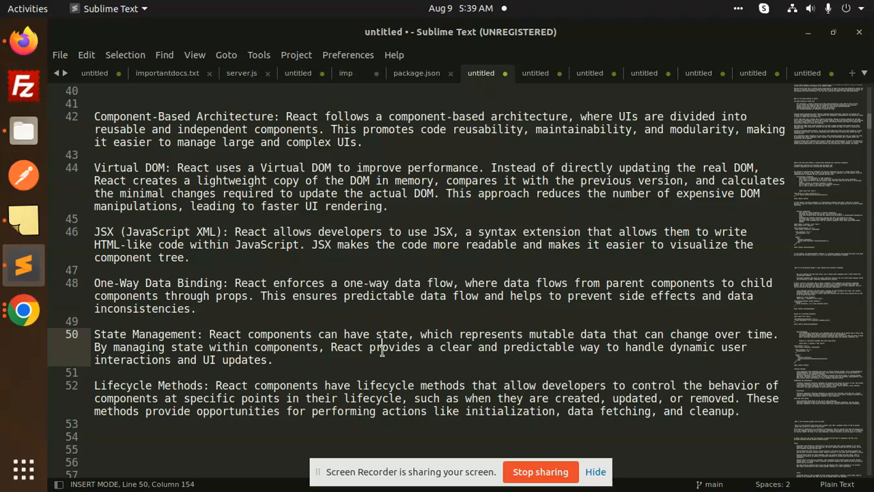